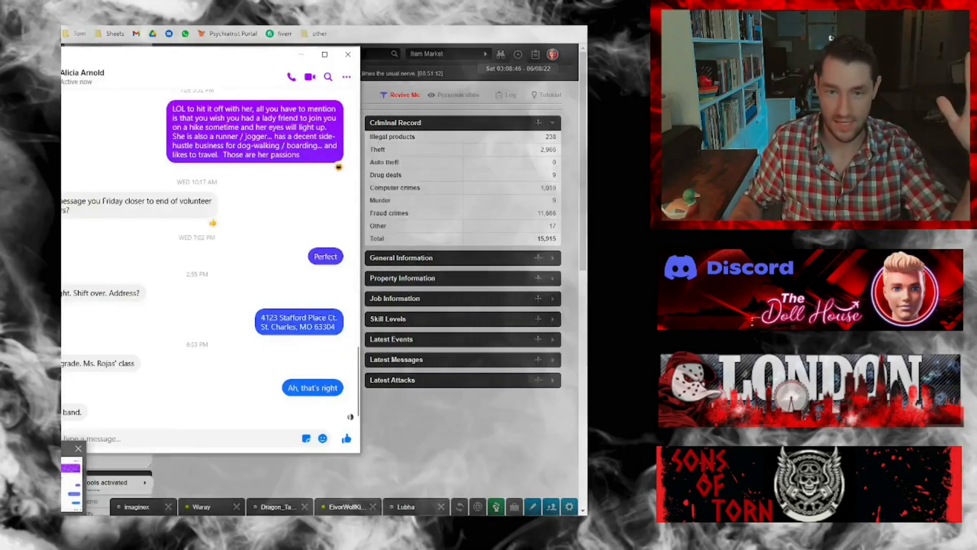
Step: Bring the Excel nerve bar workbook showing the 125 and 99 bar breakdowns to the front
click(347, 55)
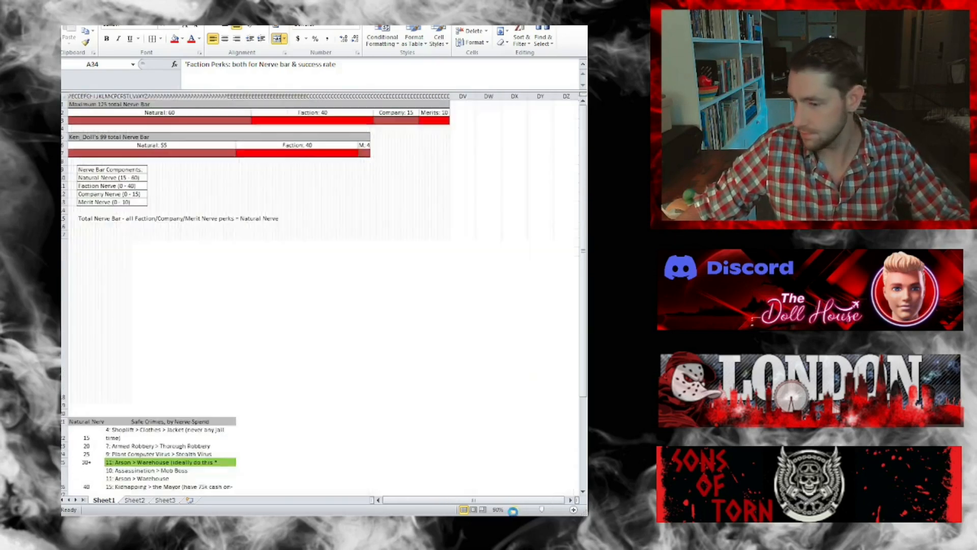
click(568, 509)
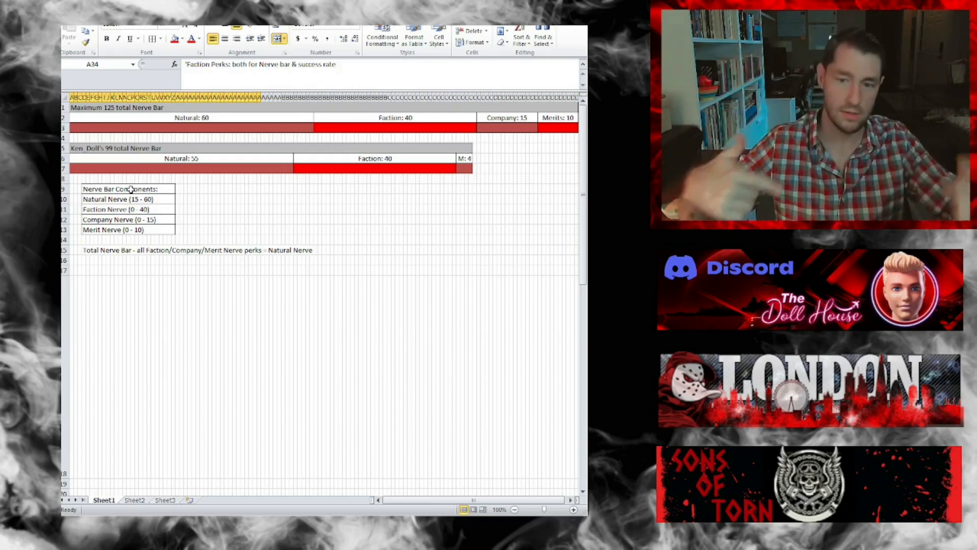
mouse_move(129, 206)
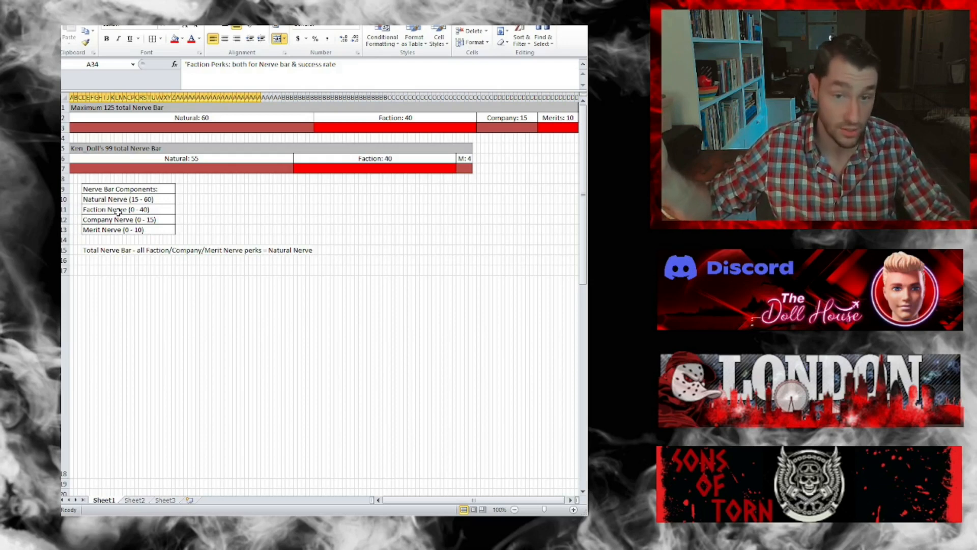
mouse_move(214, 280)
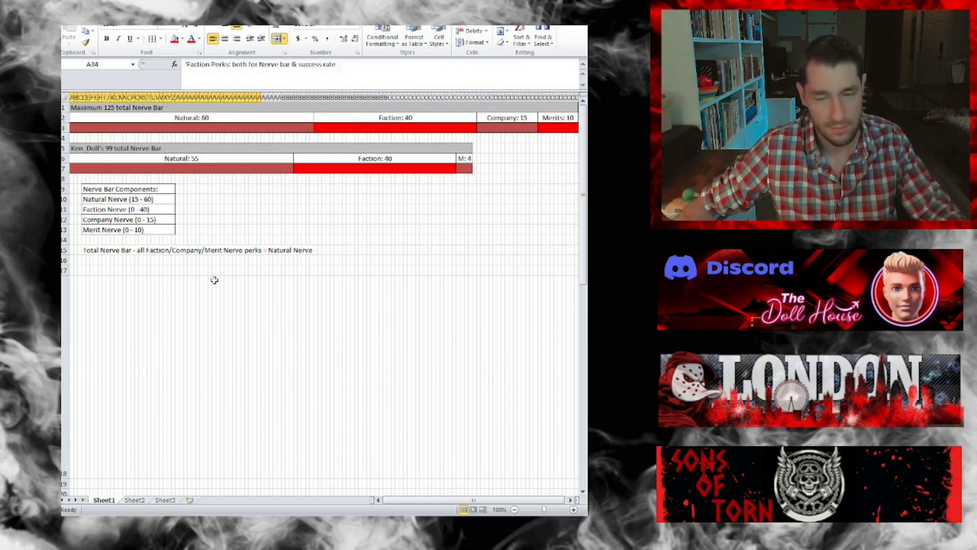
mouse_move(266, 299)
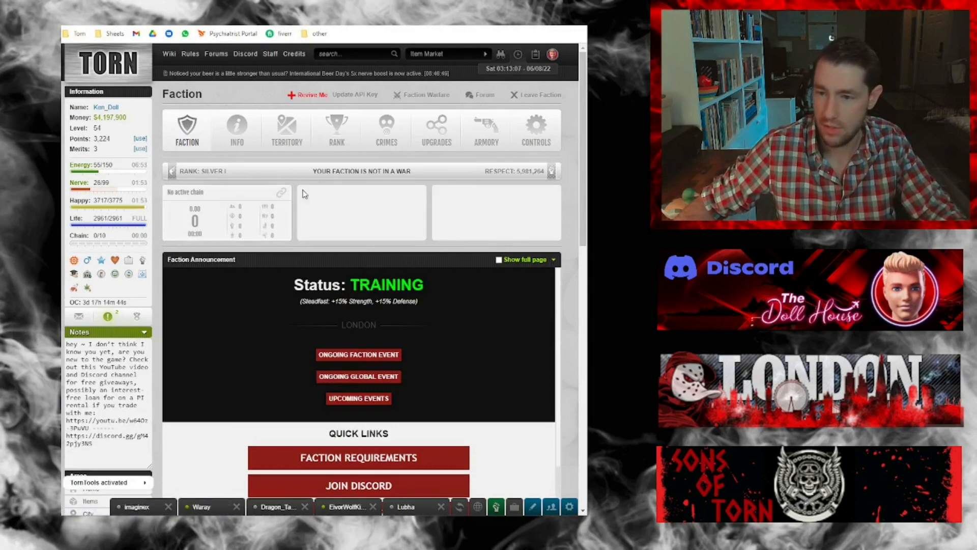
Step: Open the faction upgrades tree and expand the Criminality branch
click(435, 131)
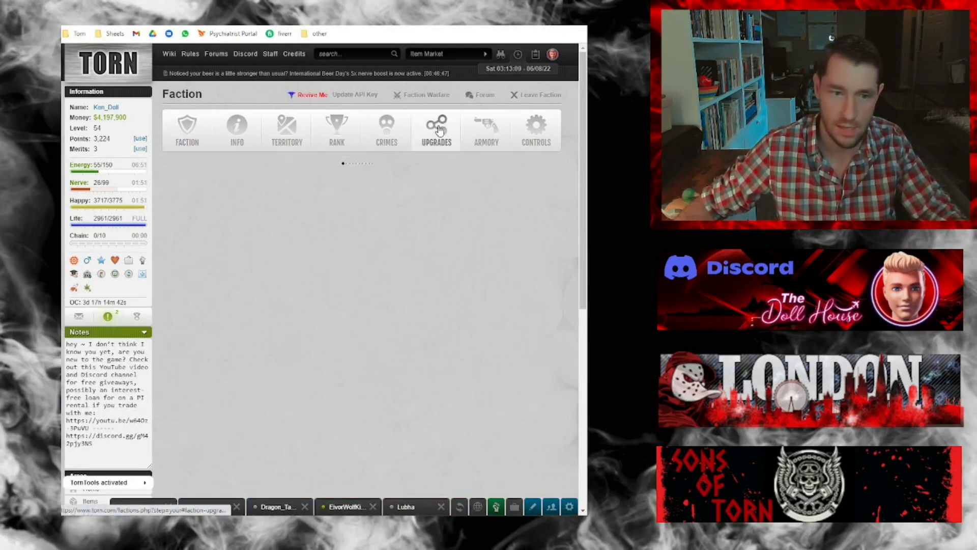
click(436, 130)
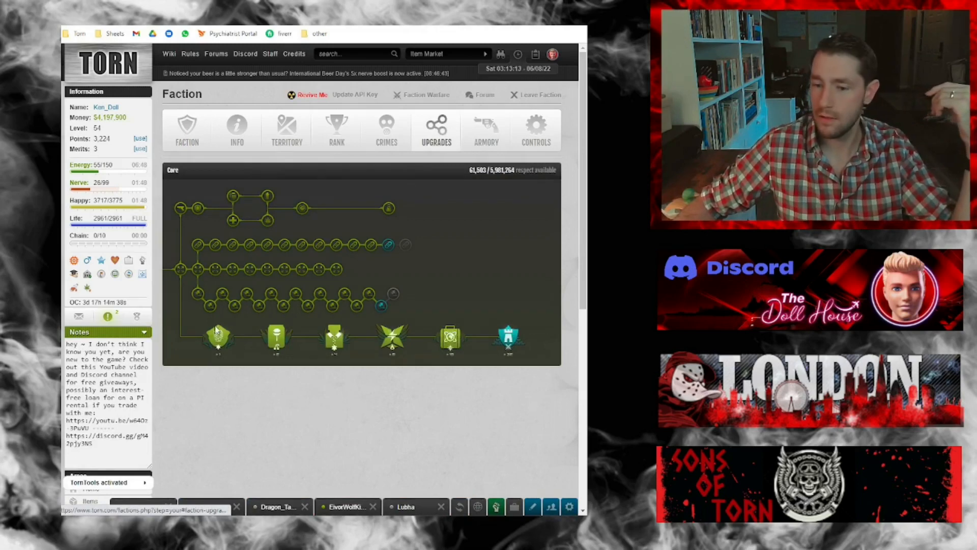
mouse_move(495, 341)
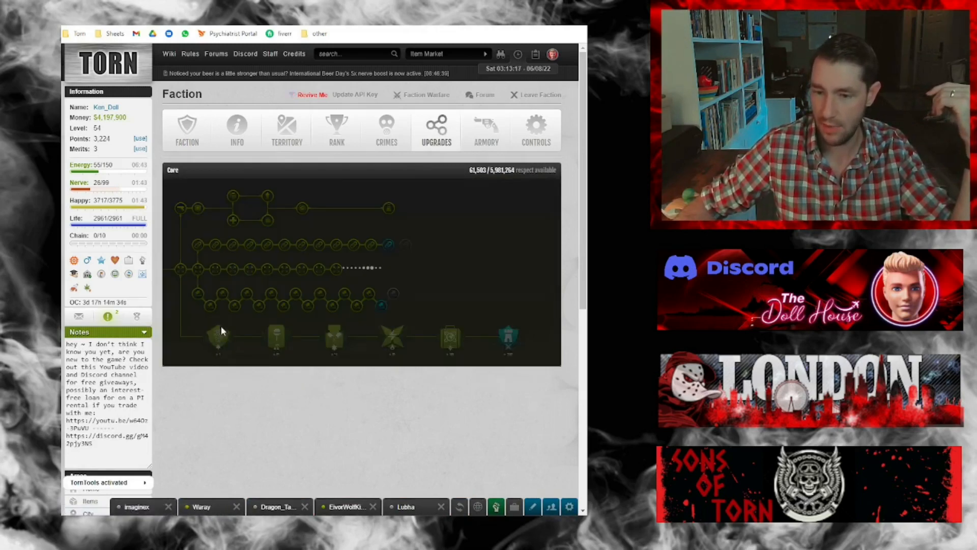
click(218, 339)
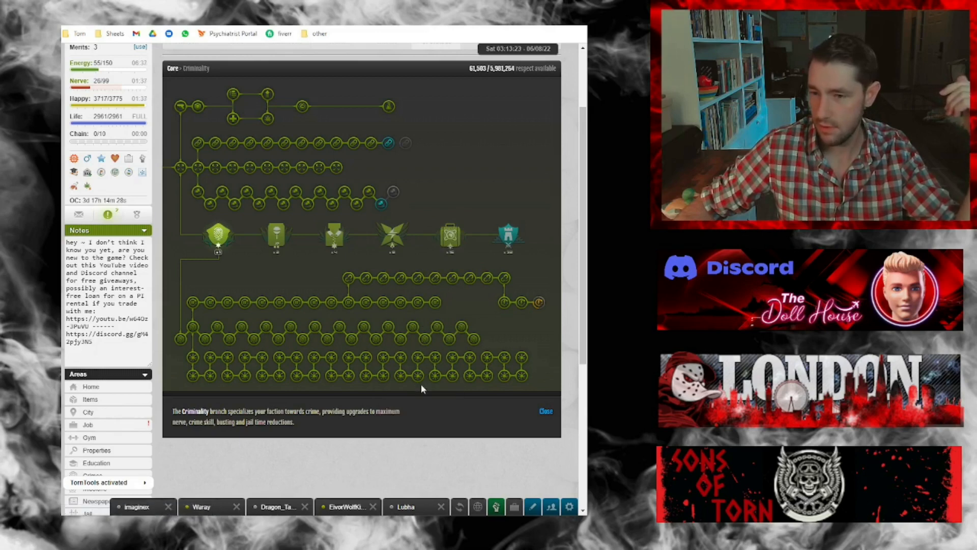
mouse_move(194, 341)
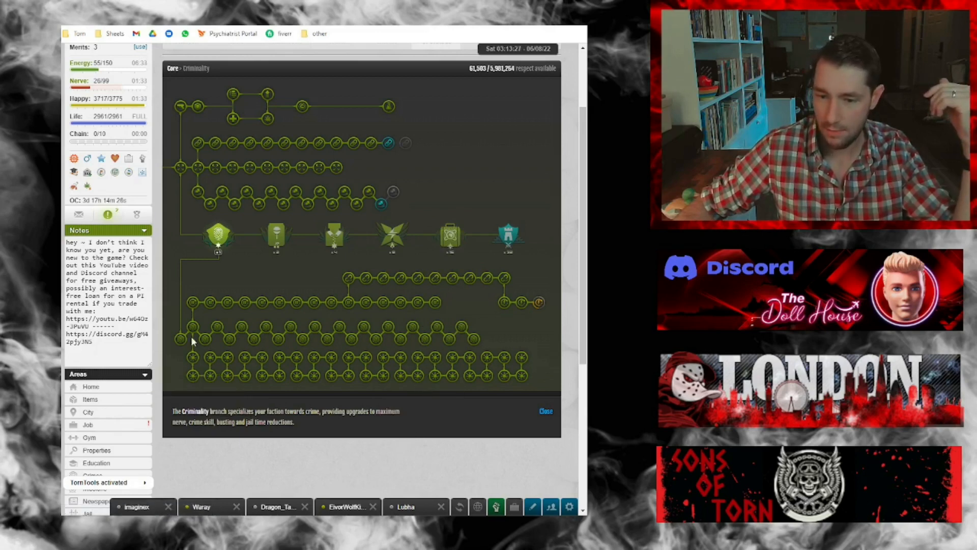
mouse_move(210, 338)
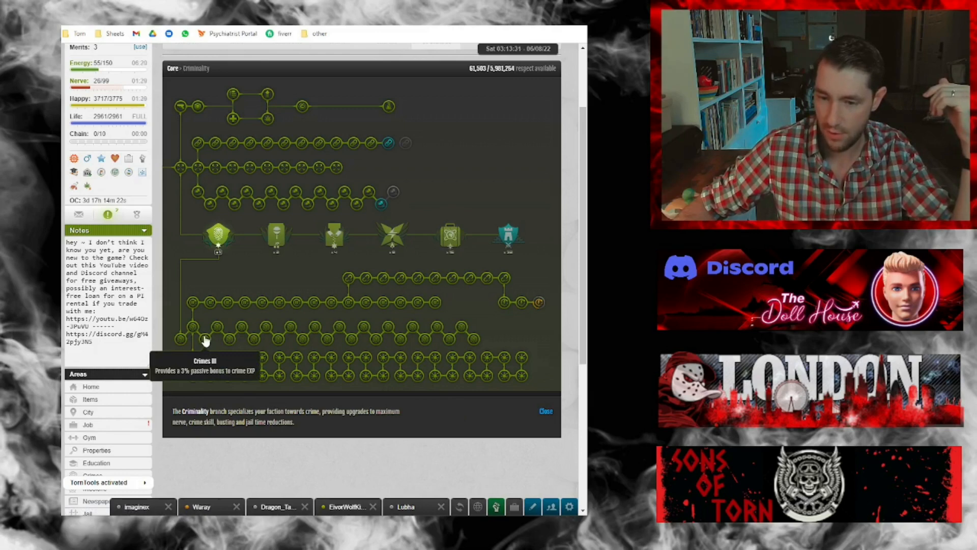
mouse_move(480, 336)
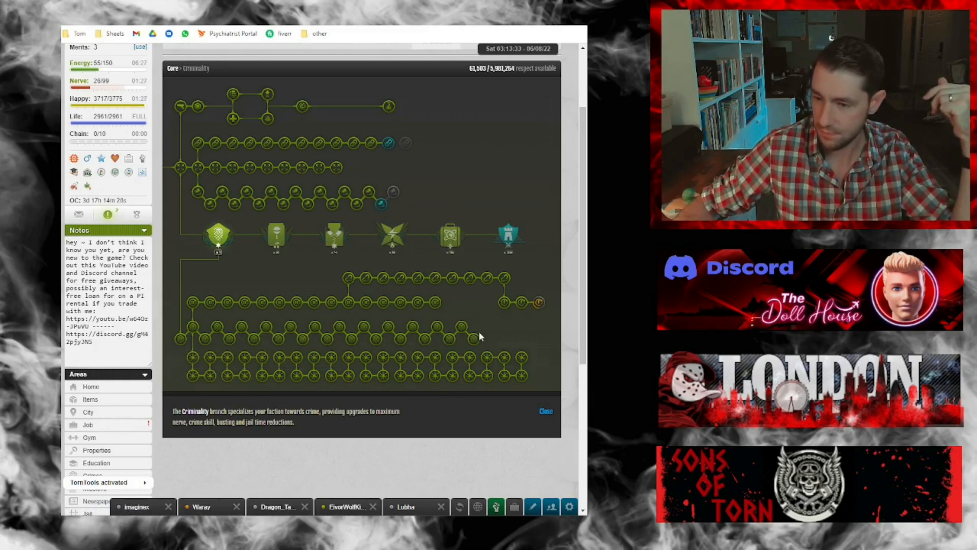
mouse_move(189, 377)
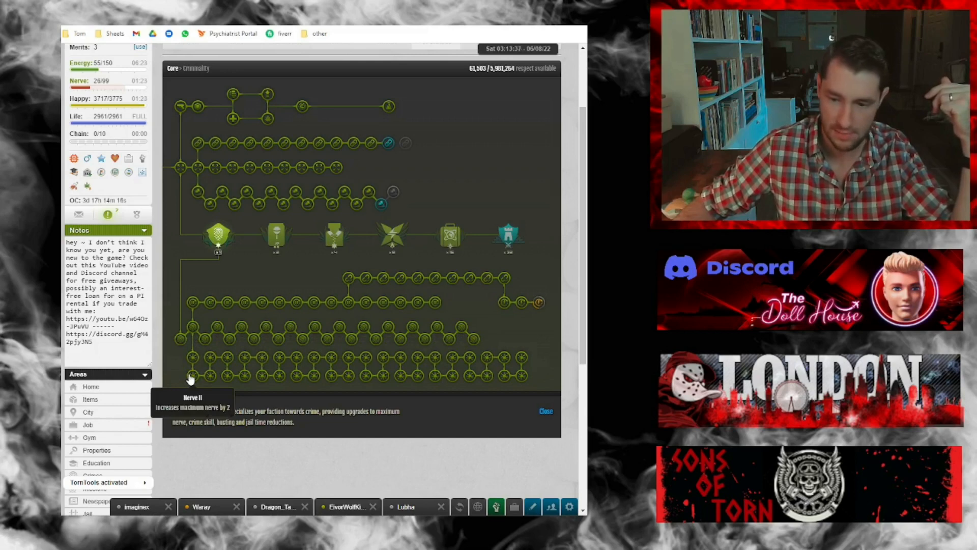
mouse_move(459, 358)
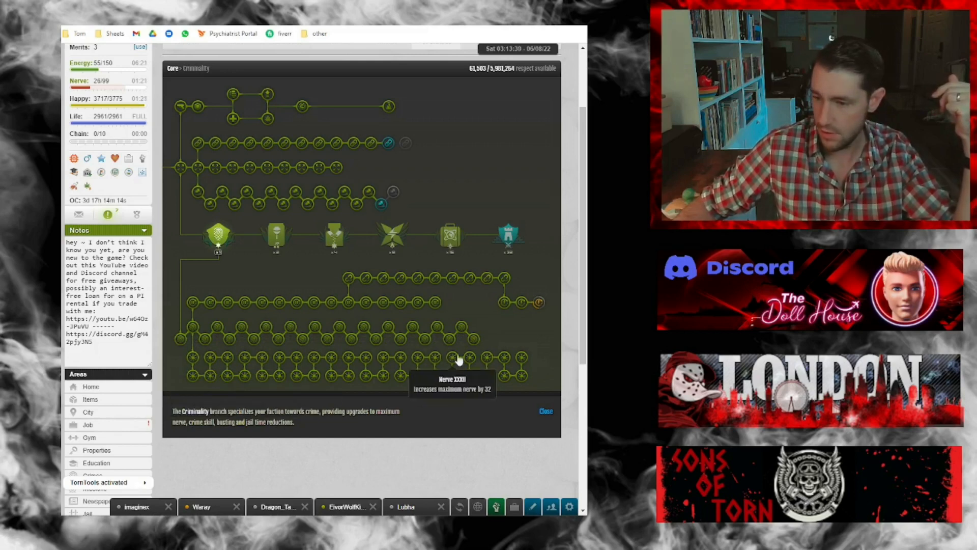
mouse_move(400, 289)
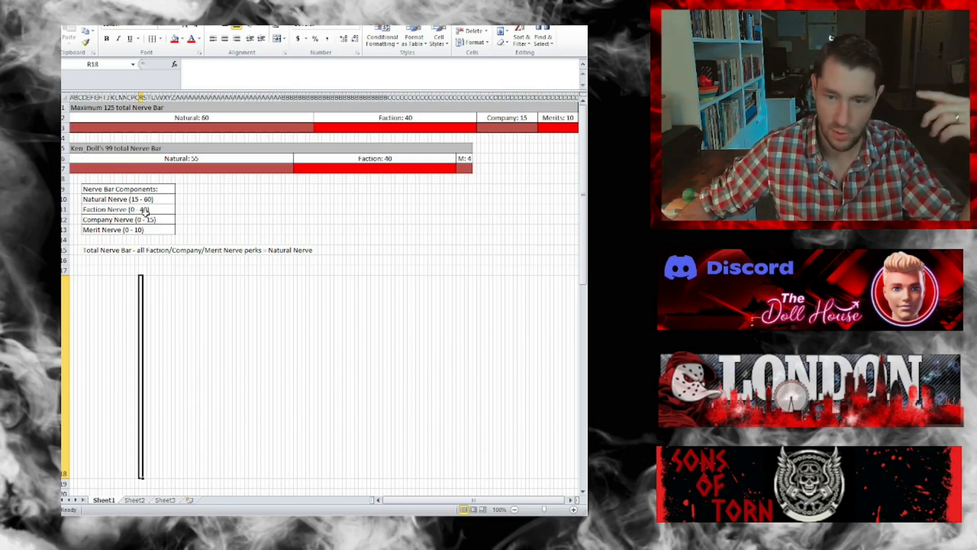
click(120, 219)
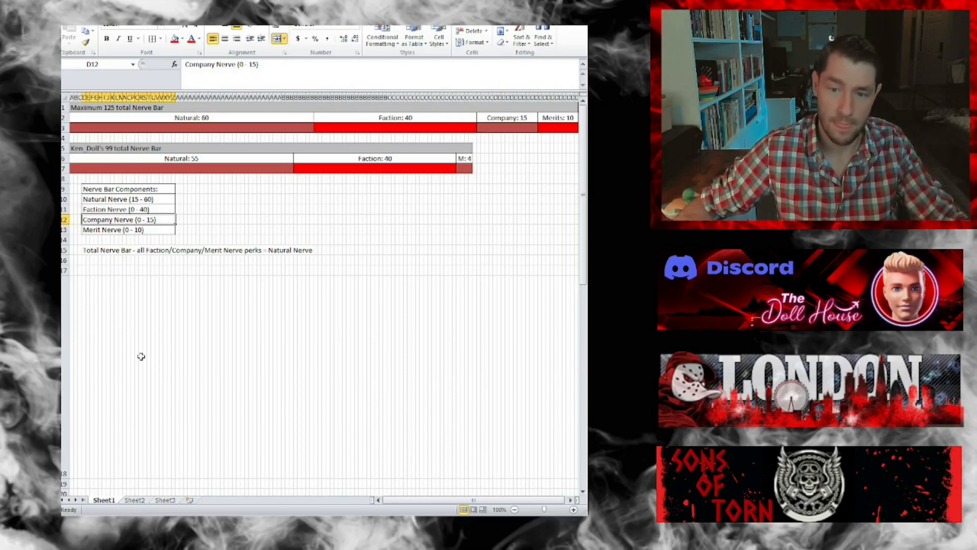
mouse_move(132, 301)
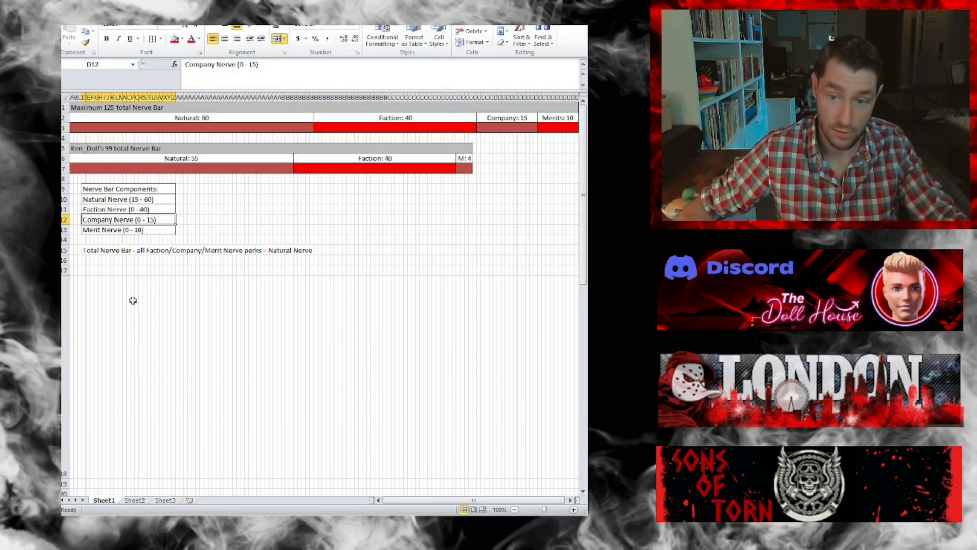
click(128, 229)
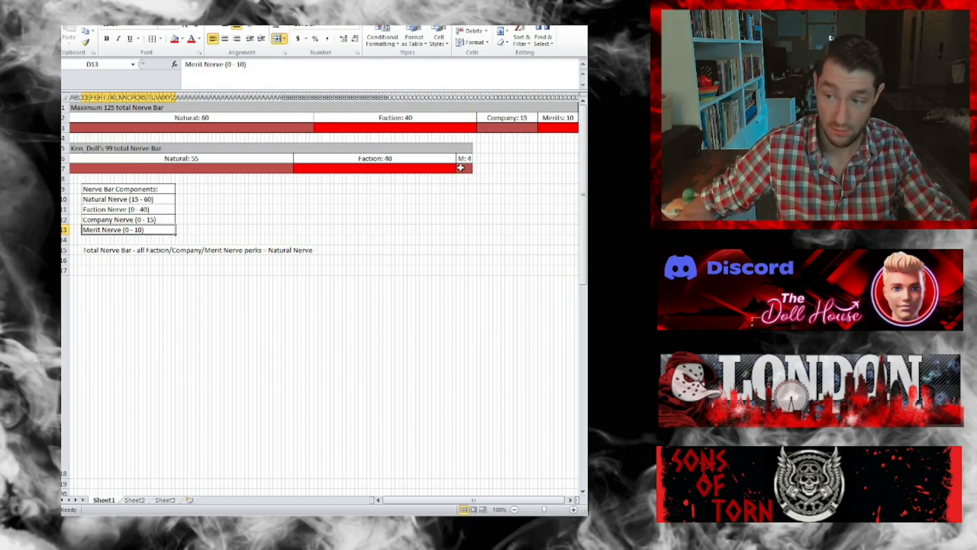
click(464, 168)
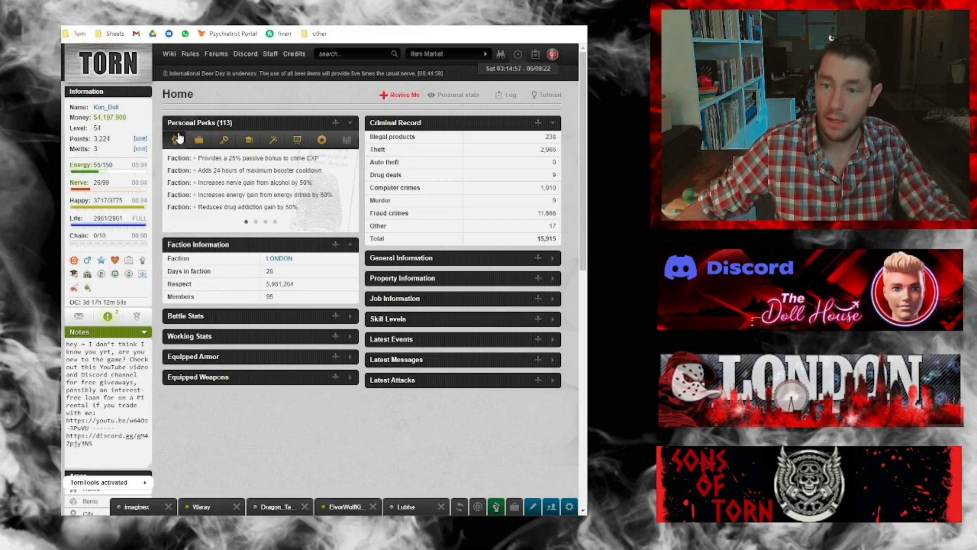
mouse_move(256, 226)
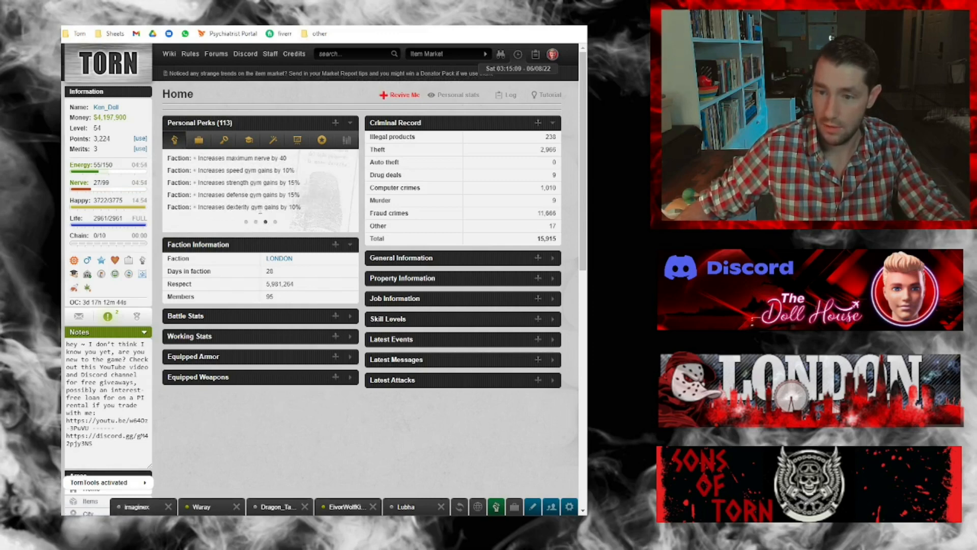
Step: Highlight 'maximum' in the +40 nerve faction perk, then list merit perks
double_click(238, 158)
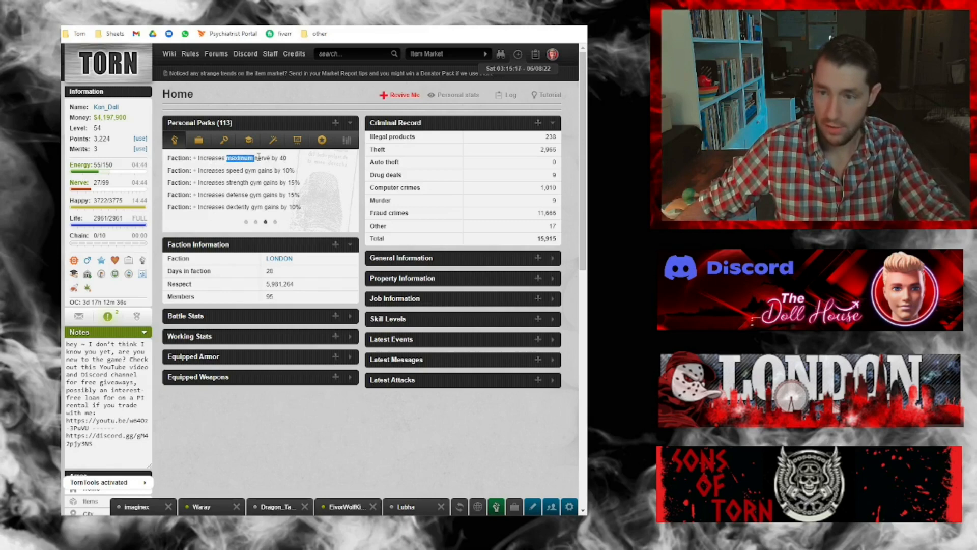
click(321, 139)
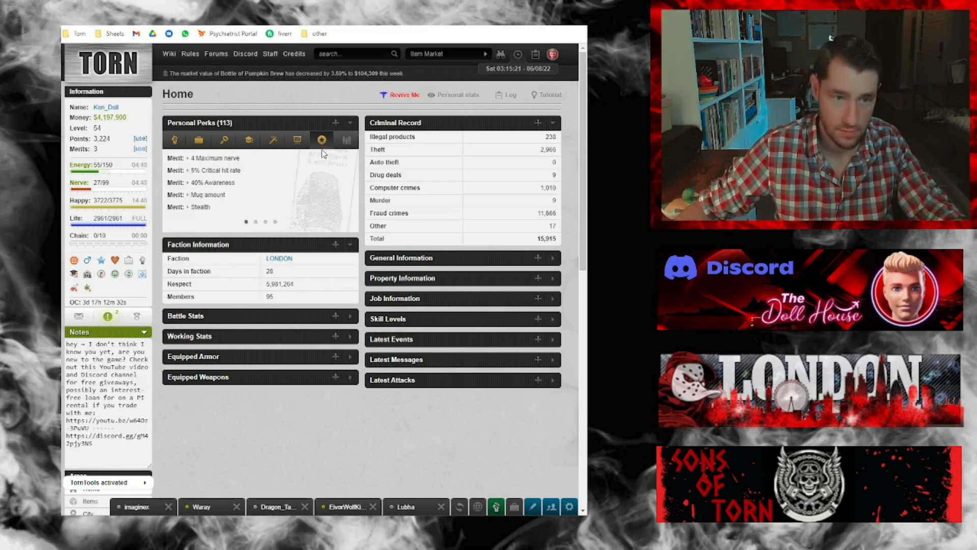
mouse_move(323, 139)
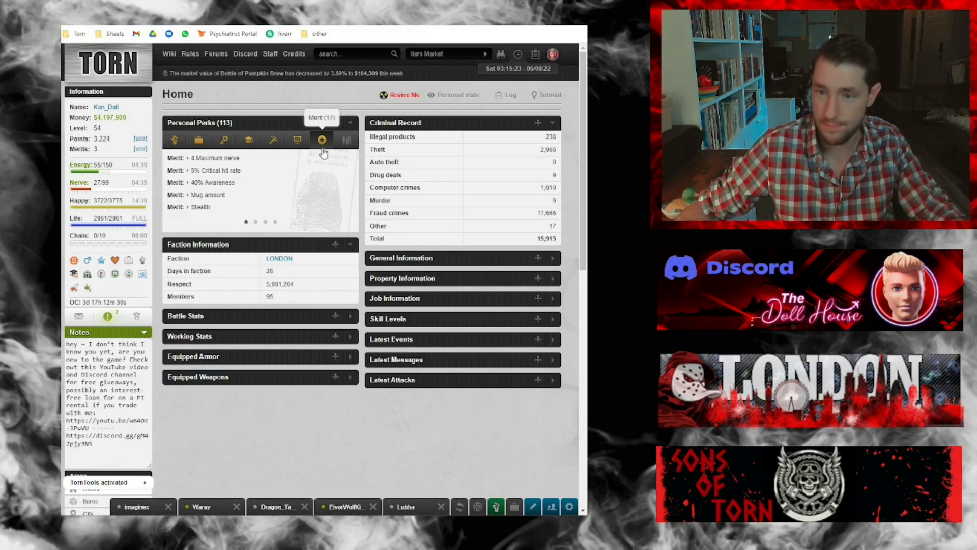
mouse_move(212, 167)
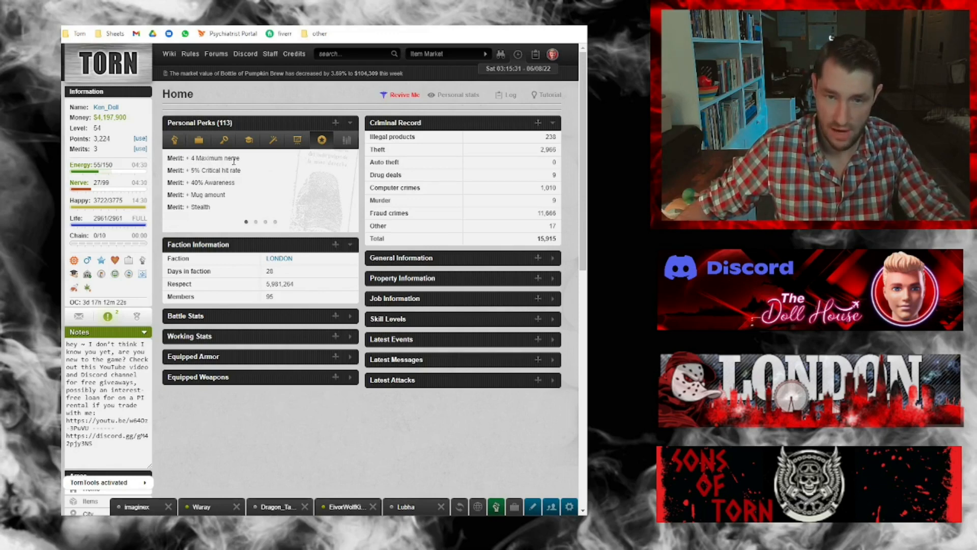
mouse_move(109, 187)
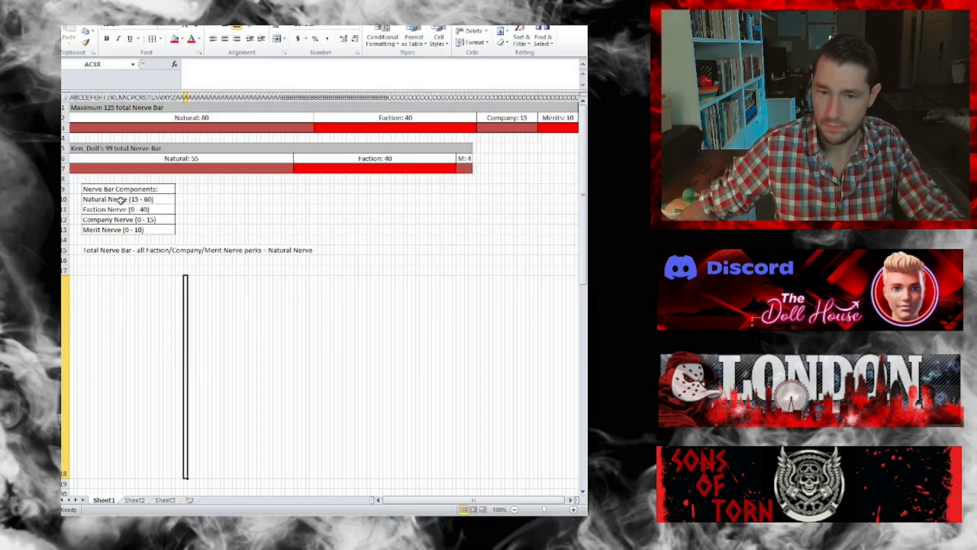
mouse_move(112, 198)
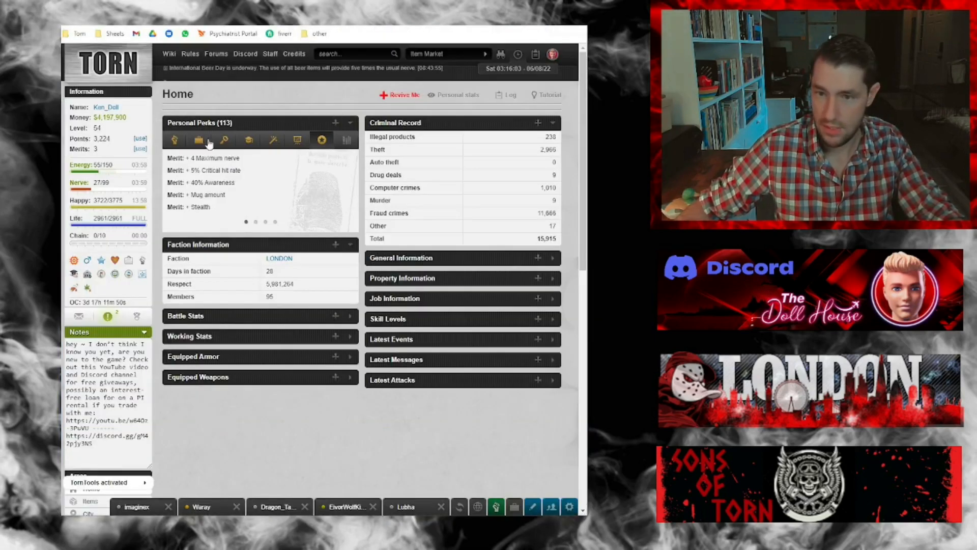
Step: Show faction perks again, including the +40 maximum nerve perk
click(174, 139)
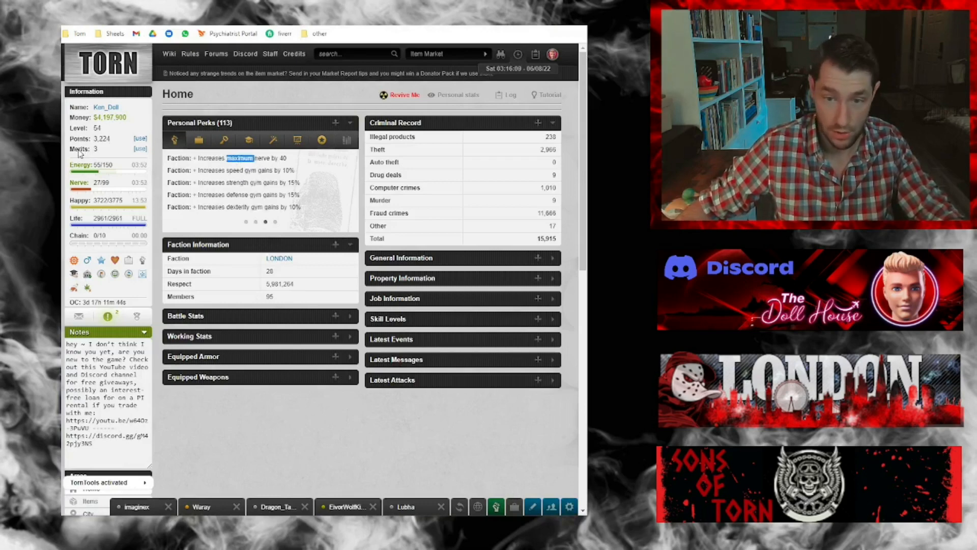
mouse_move(141, 149)
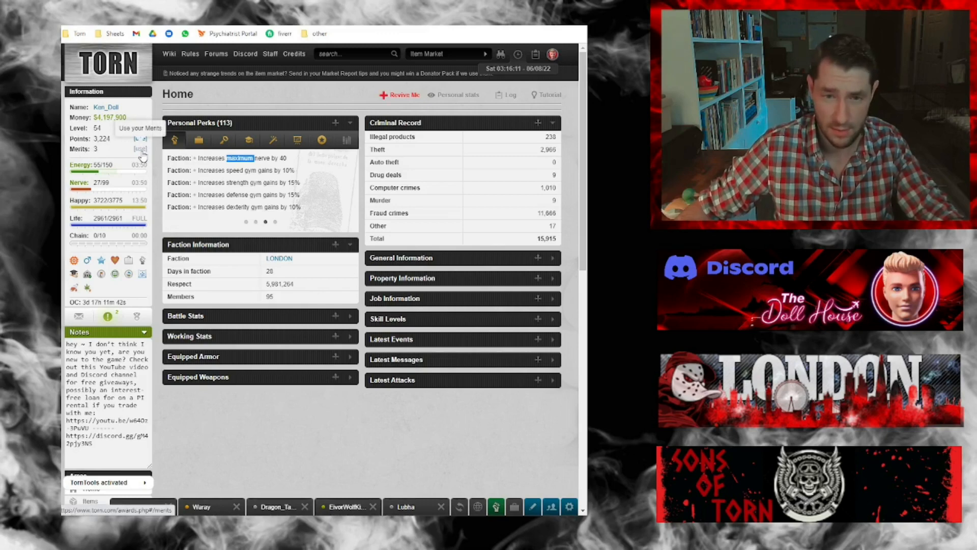
mouse_move(142, 150)
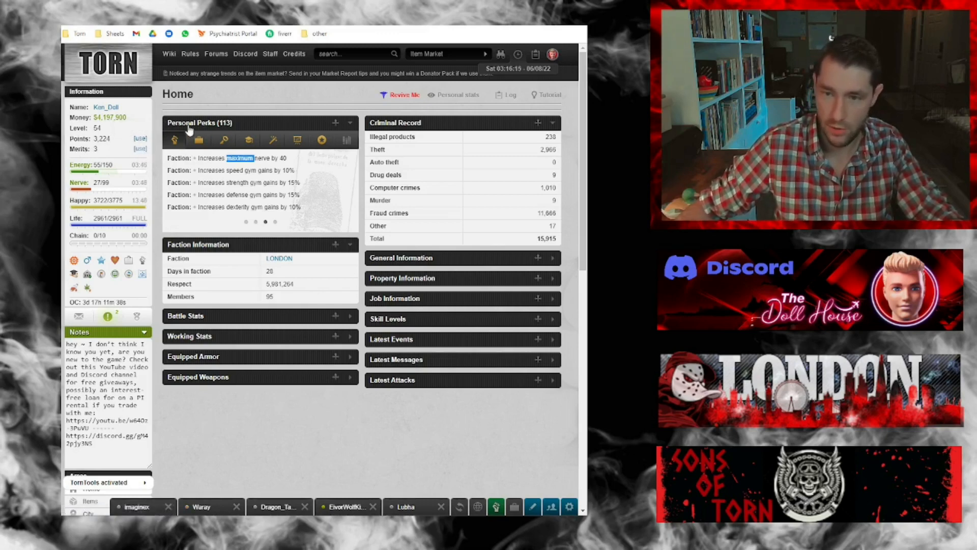
mouse_move(150, 461)
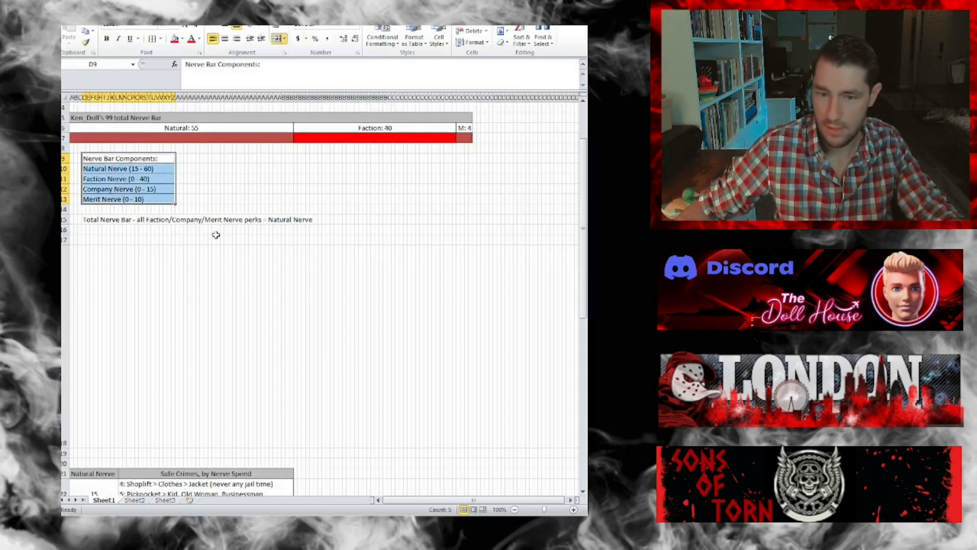
mouse_move(149, 244)
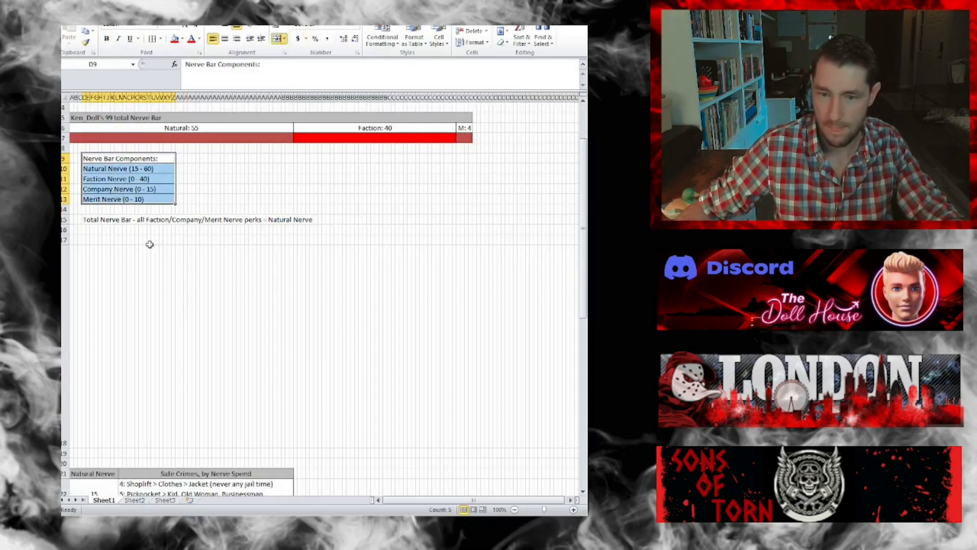
Step: Scroll the sheet to the safe-crimes-by-nerve table and tips list
scroll(down, 3)
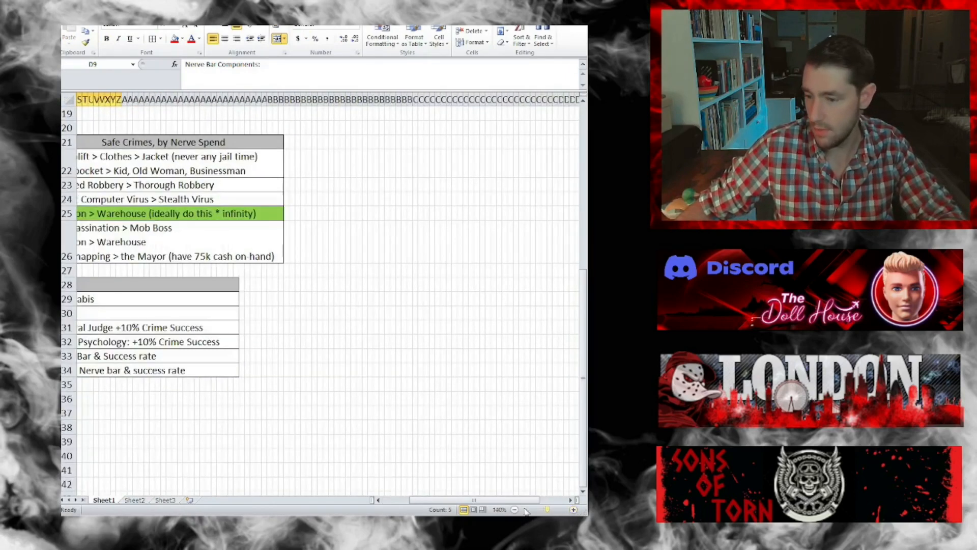
scroll(left, 3)
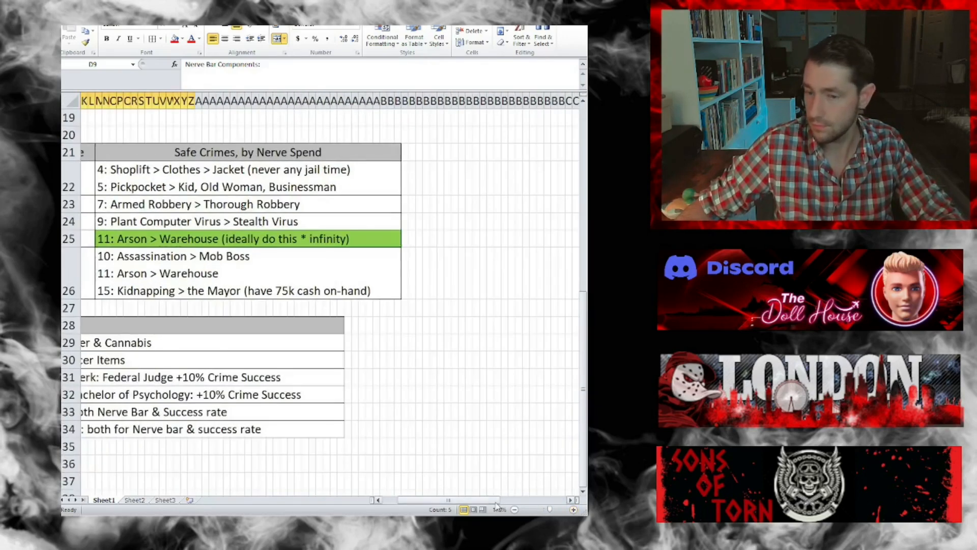
scroll(left, 3)
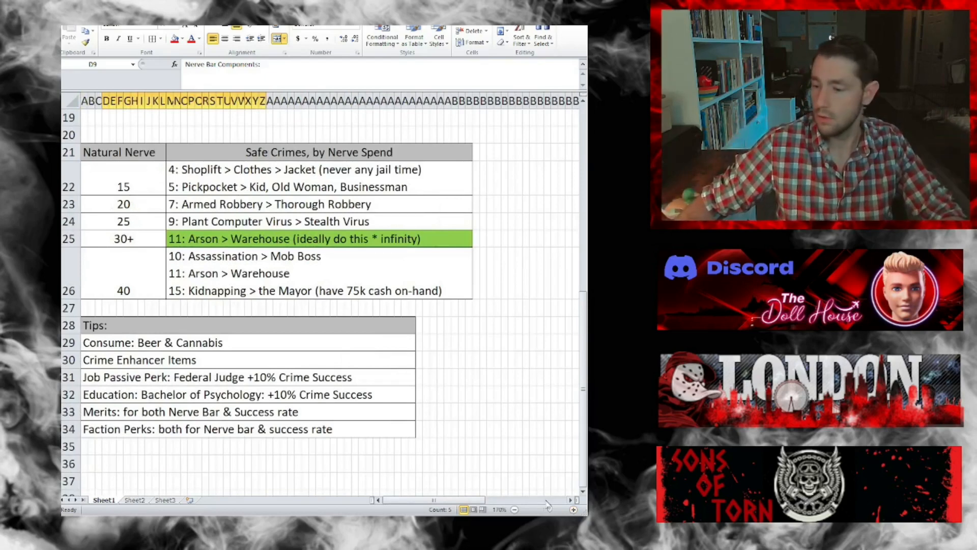
click(573, 509)
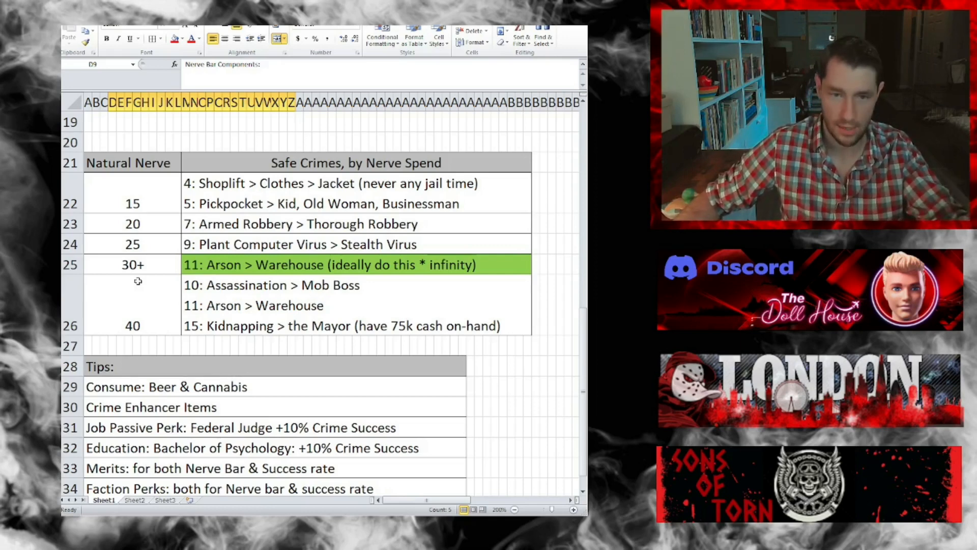
scroll(down, 3)
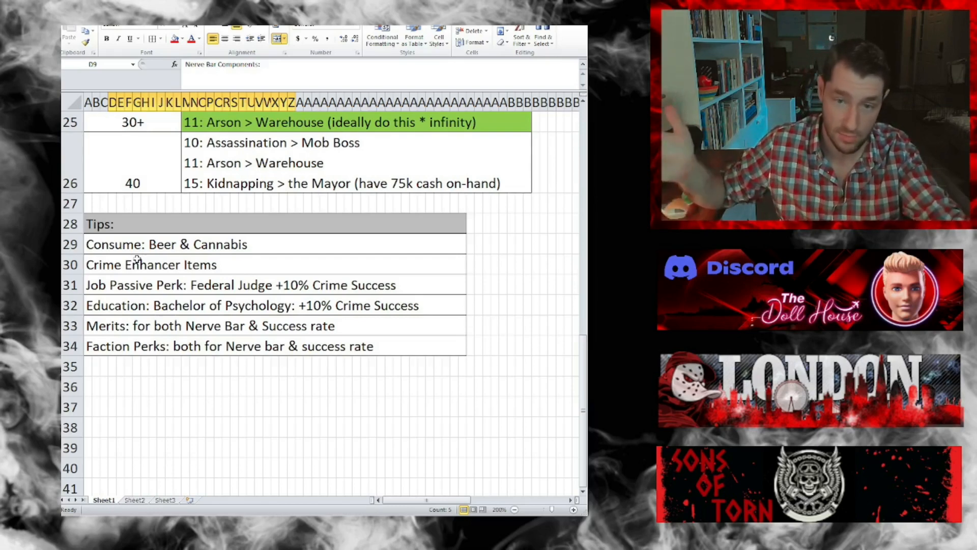
mouse_move(237, 407)
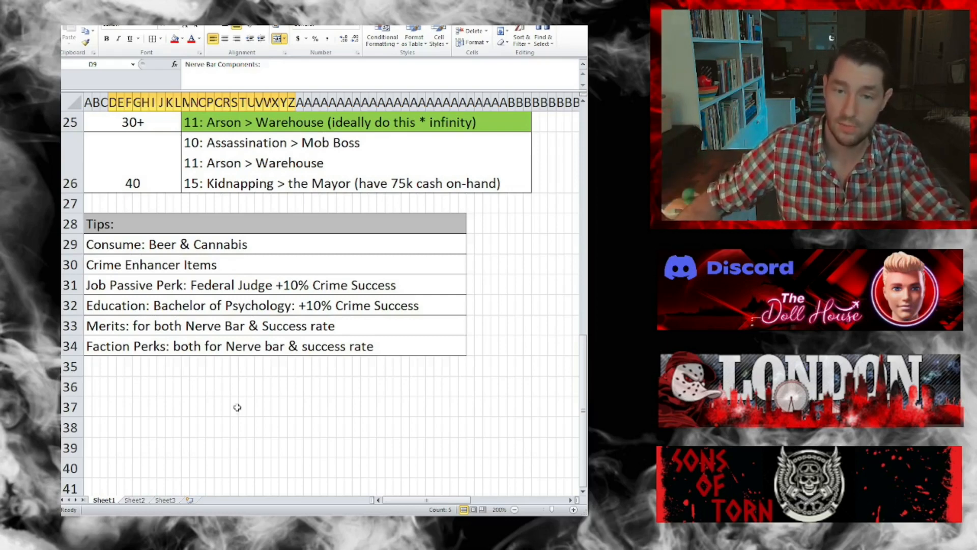
mouse_move(240, 419)
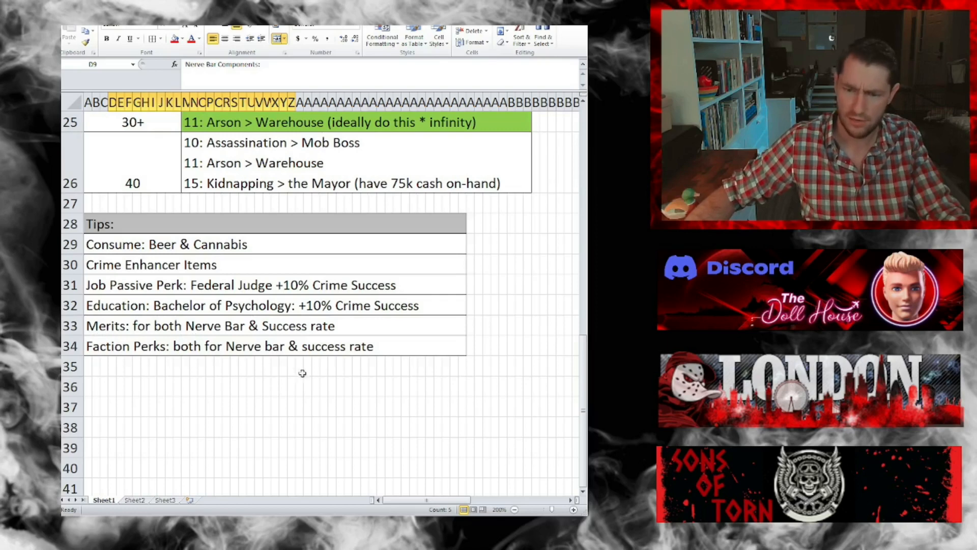
mouse_move(225, 381)
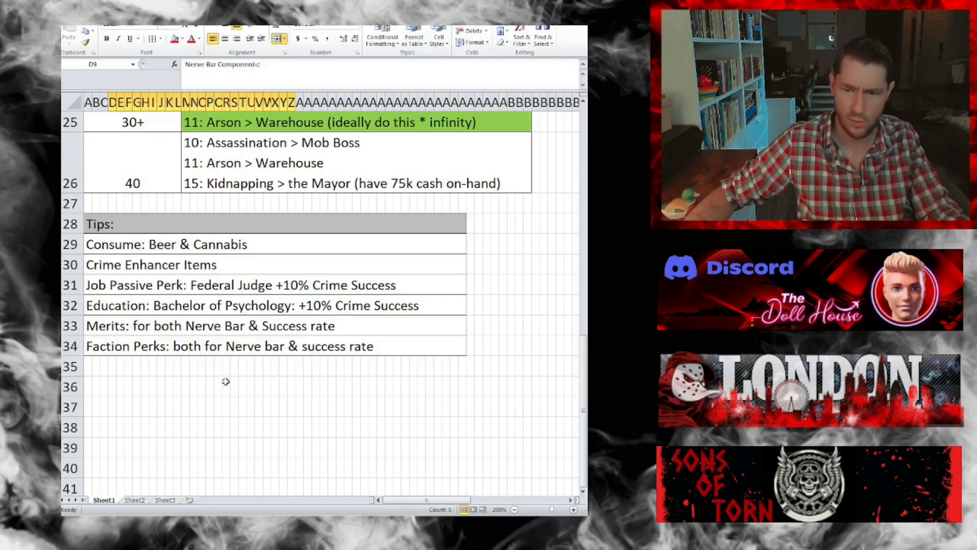